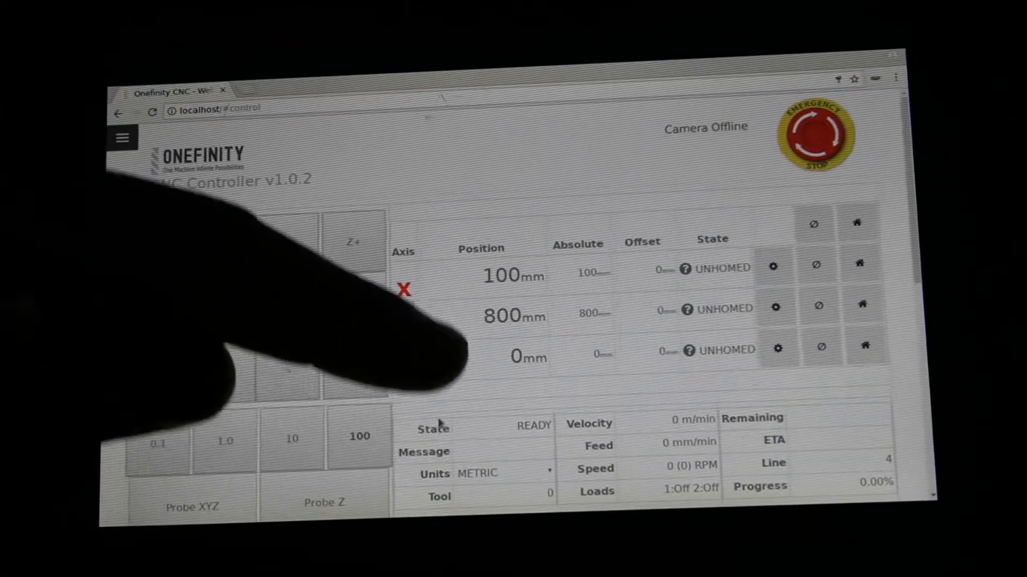
Scroll to the Auto tab and open the file chooser on the usb-sda1 drive.
scroll(down, 3)
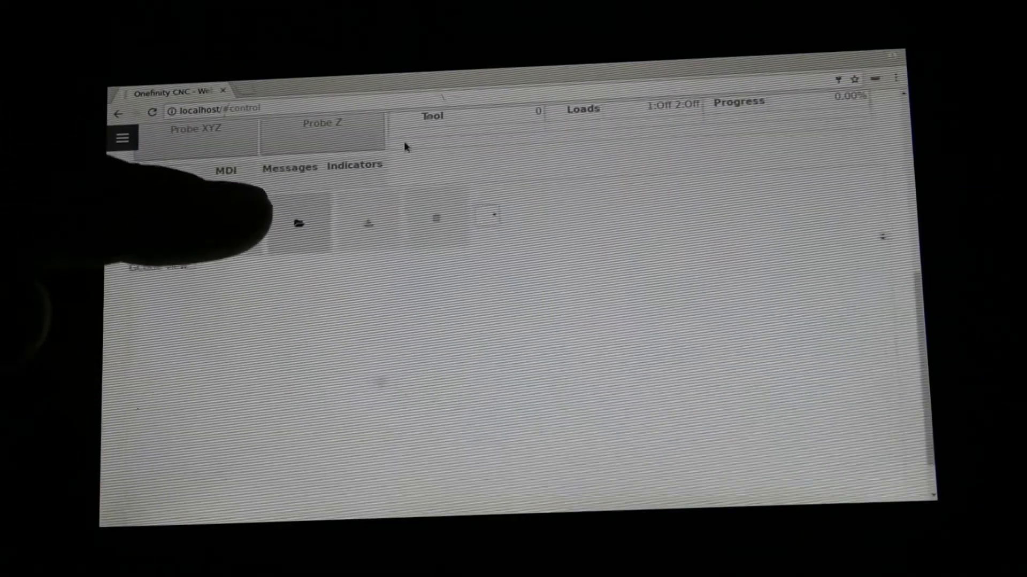
click(299, 223)
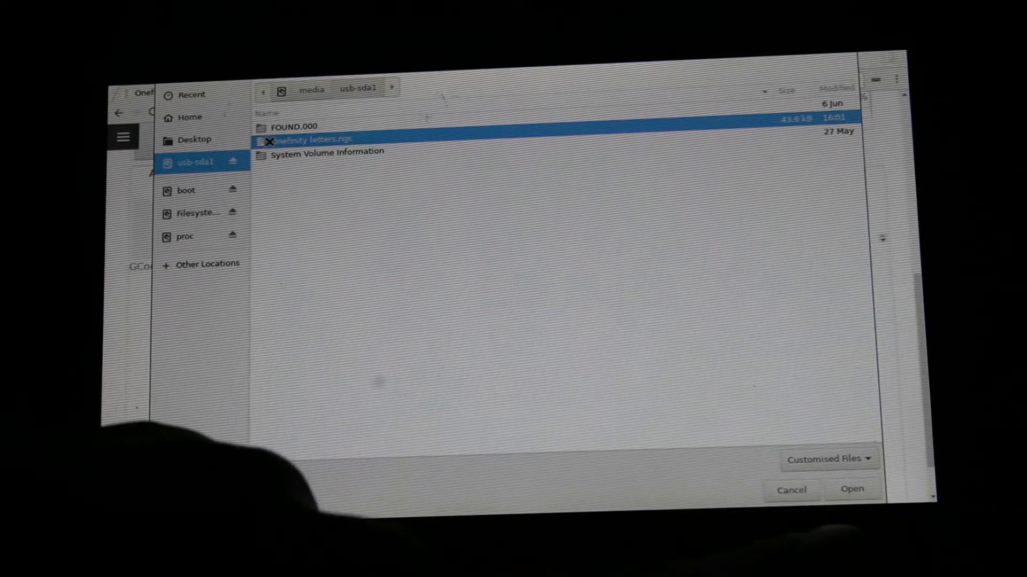
Open Onefinity letters.ngc from the file chooser to load its G-code.
click(852, 489)
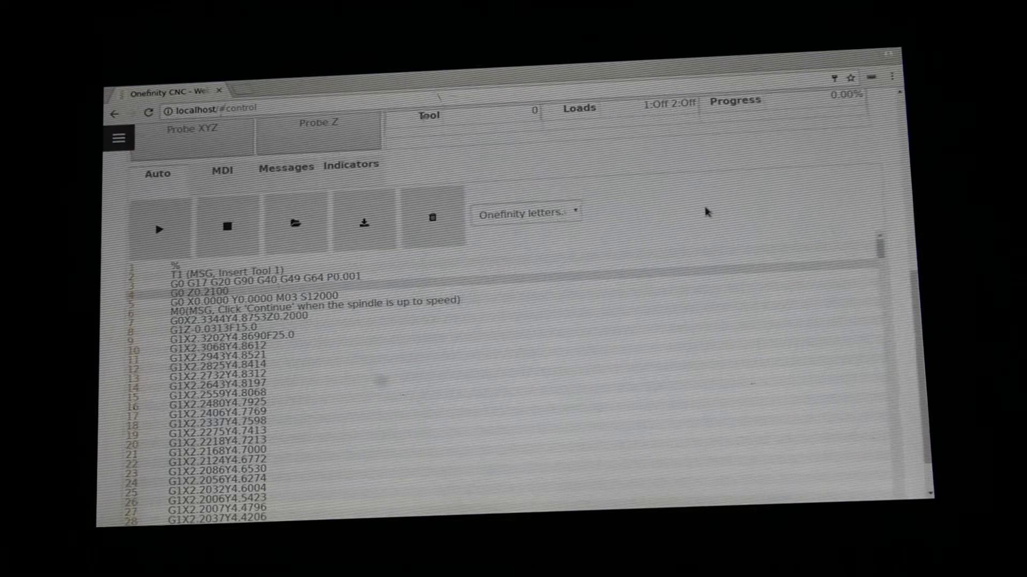
click(524, 213)
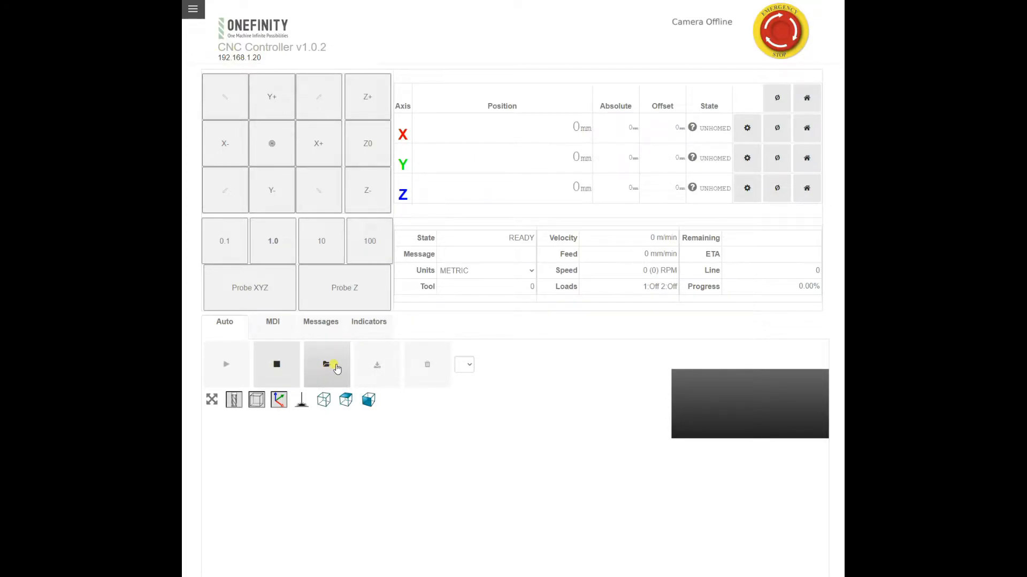
Load Onefinity letters from the Downloads folder through the file chooser.
click(327, 365)
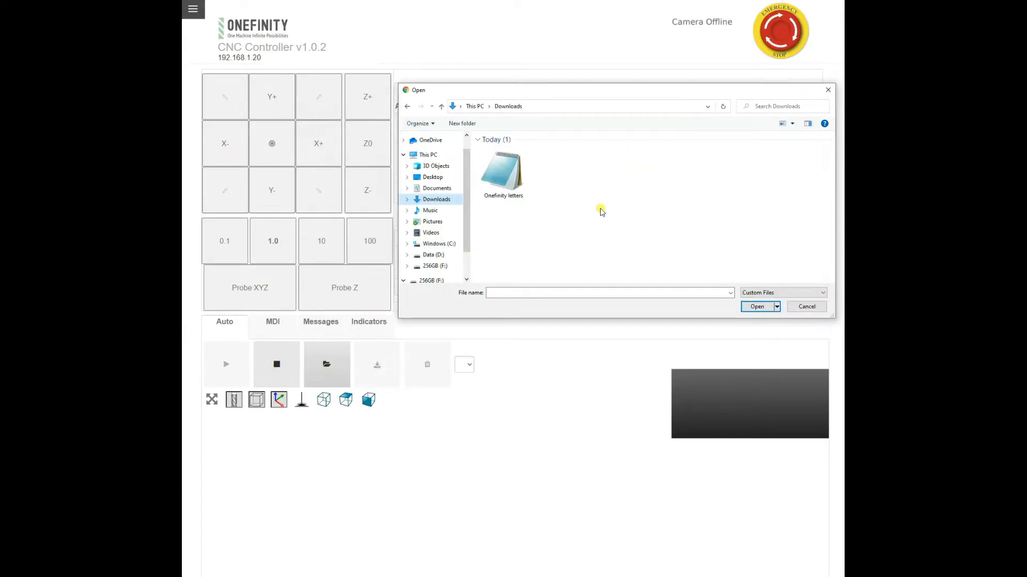
mouse_move(557, 131)
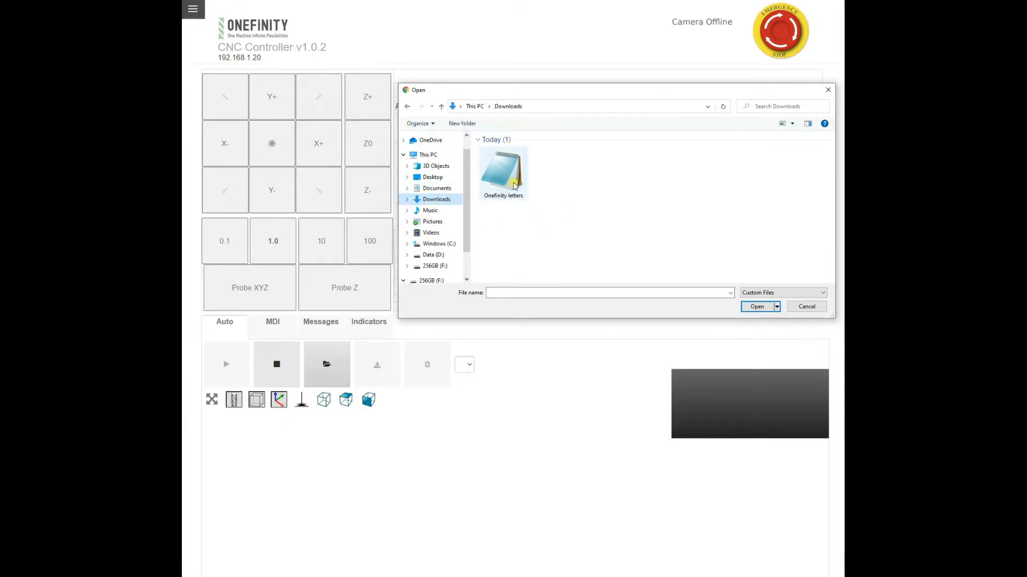
click(502, 169)
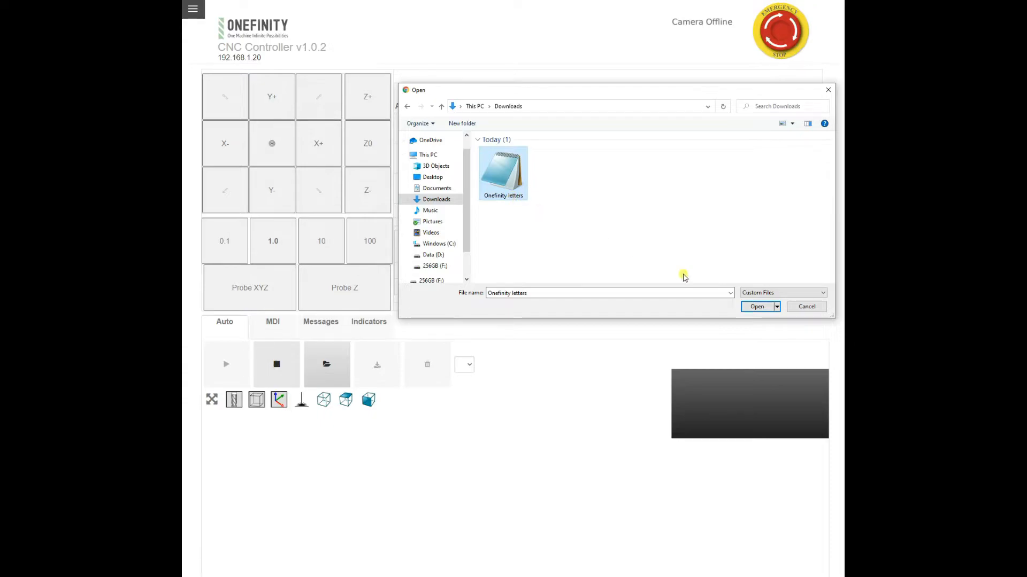
click(756, 306)
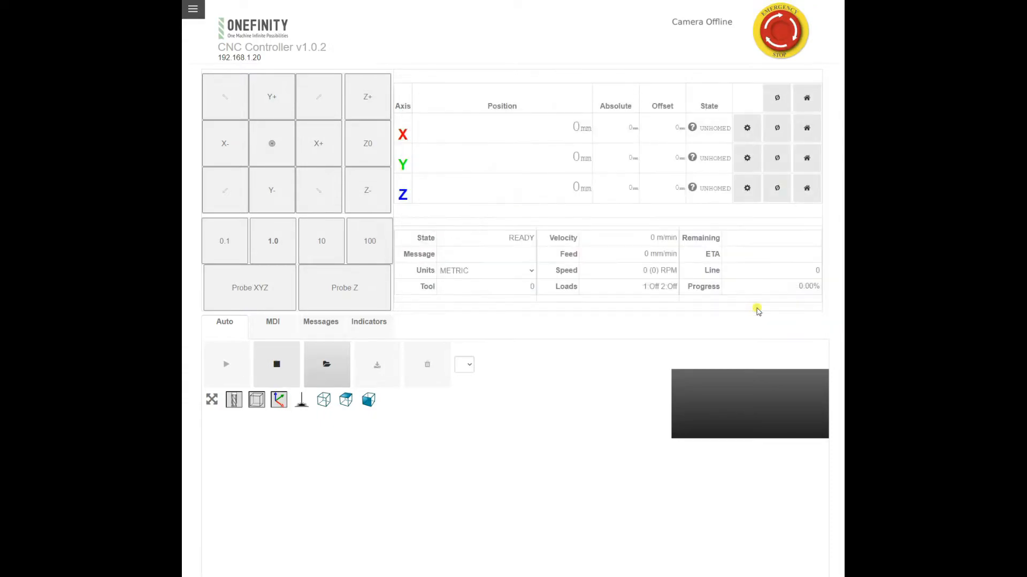
Select Onefinity letters.ngc from the program dropdown and rotate its toolpath preview.
click(326, 364)
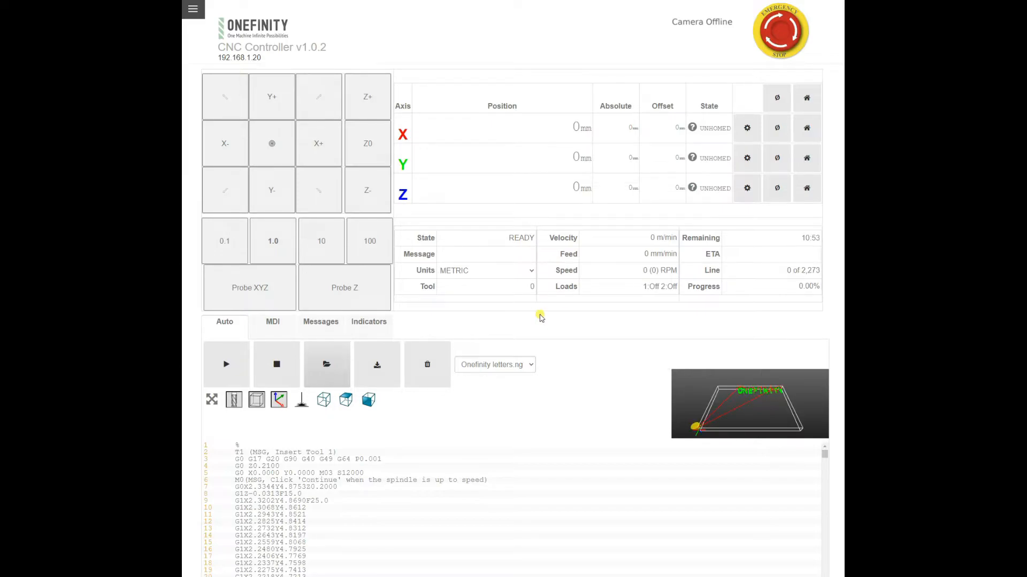
mouse_move(417, 426)
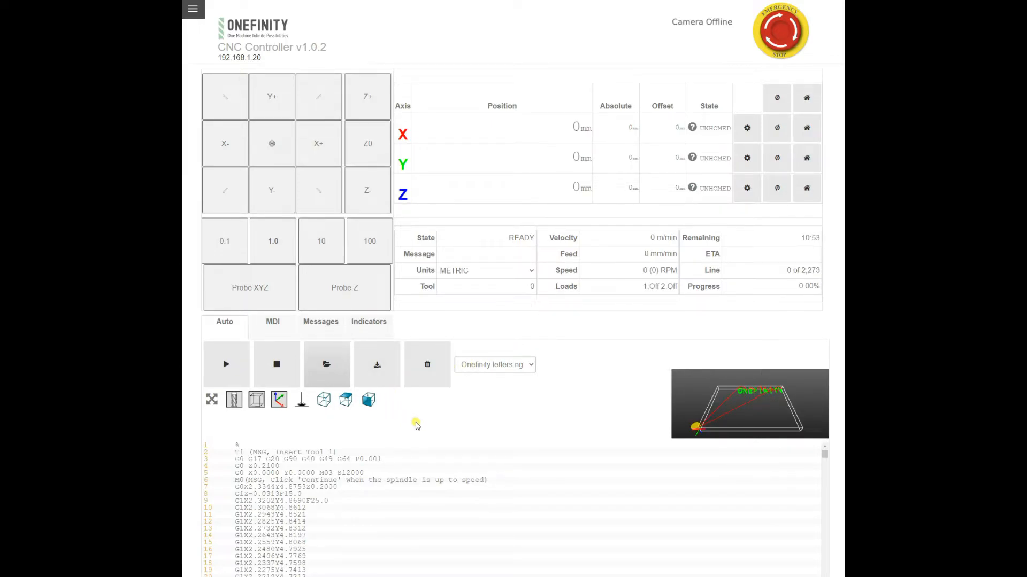
click(494, 365)
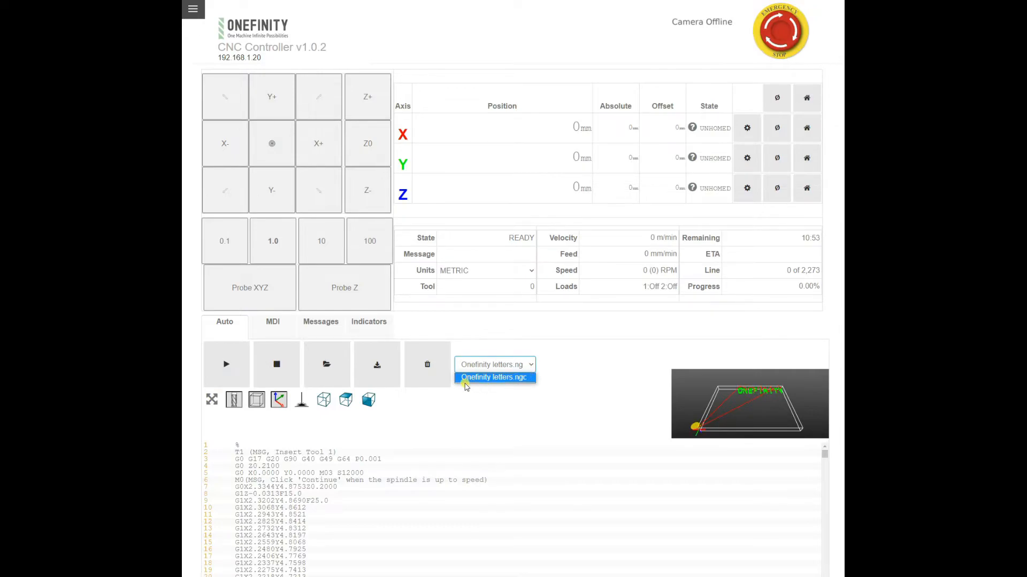
click(494, 377)
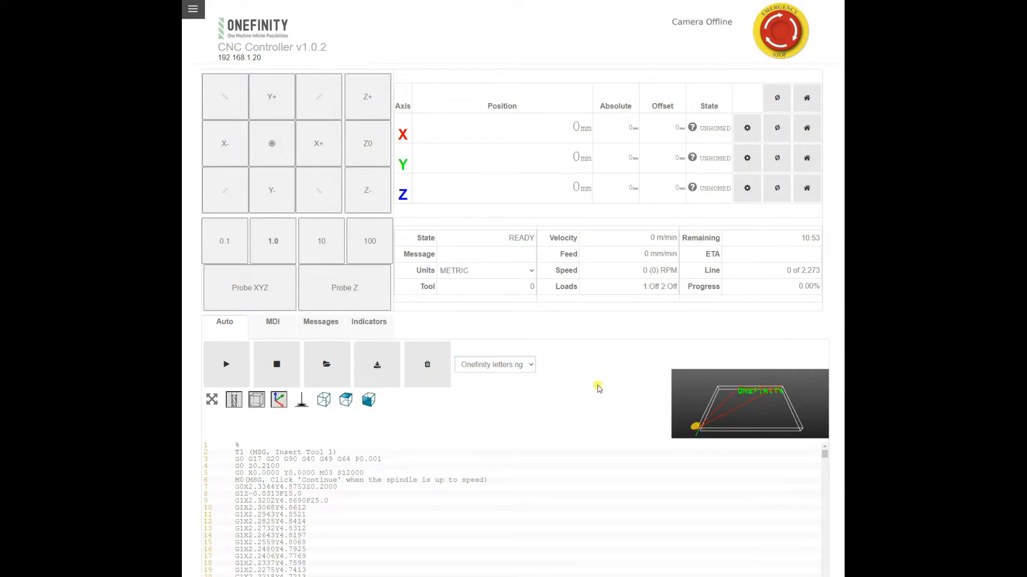
drag(598, 386, 735, 402)
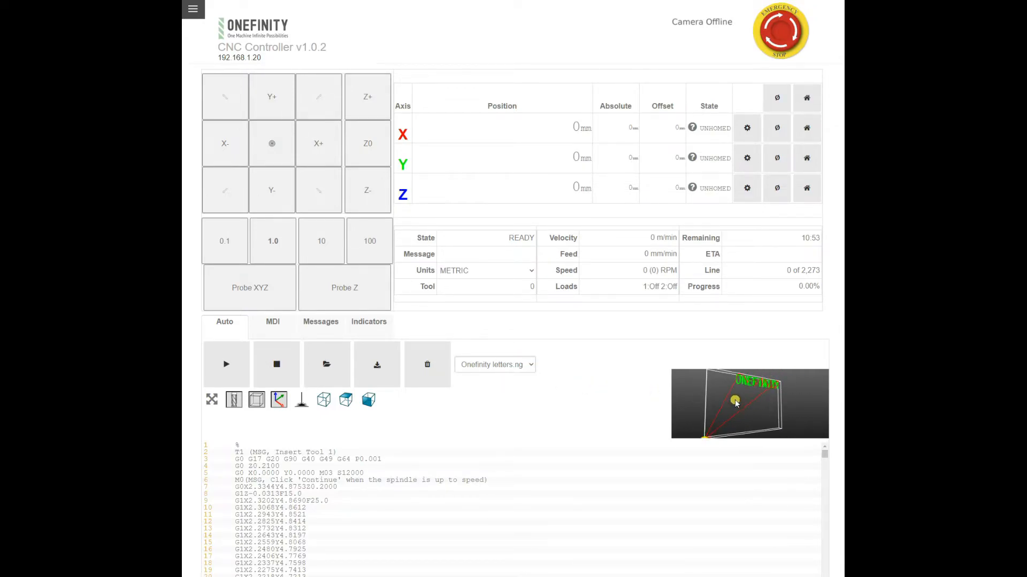